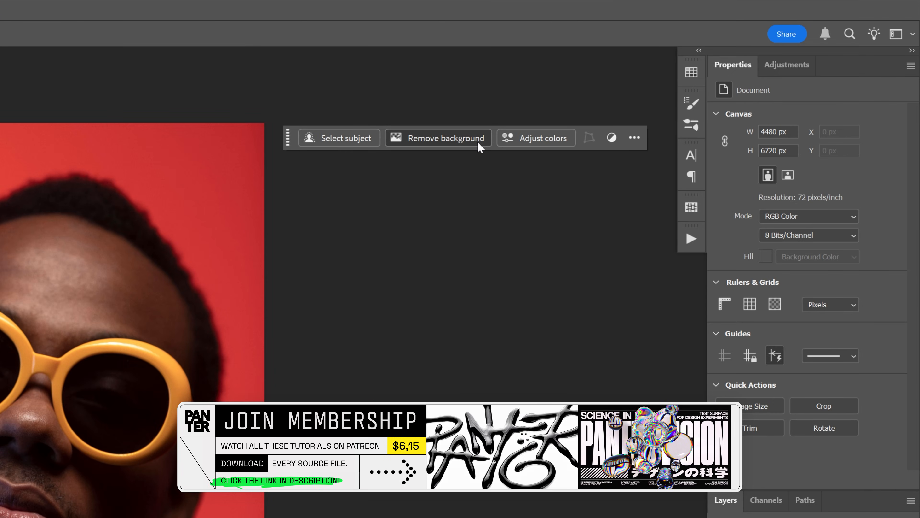
Step: Remove the red background and add a white Solid Color fill layer behind the portrait
click(446, 138)
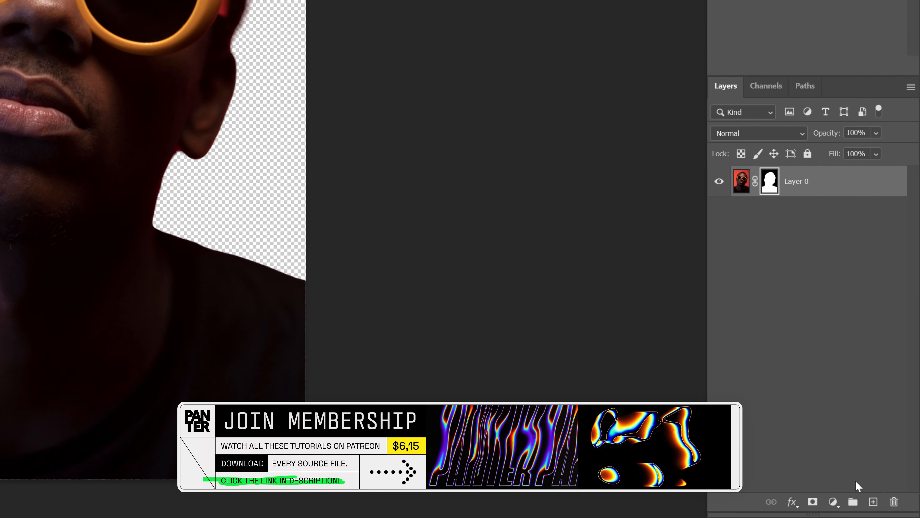
click(832, 502)
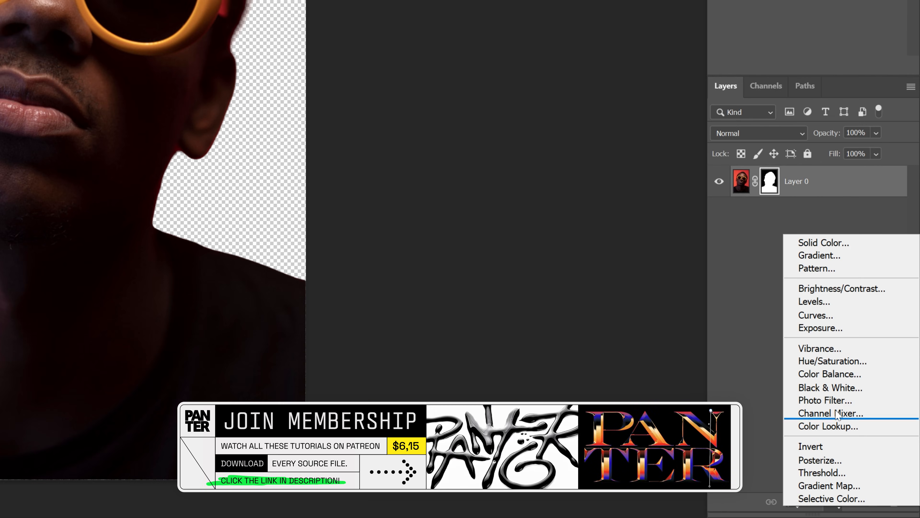
click(823, 242)
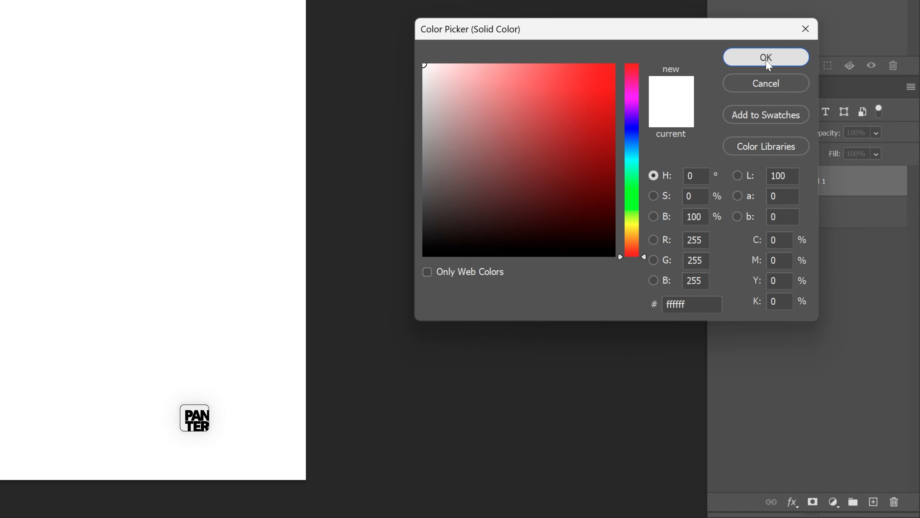
click(766, 57)
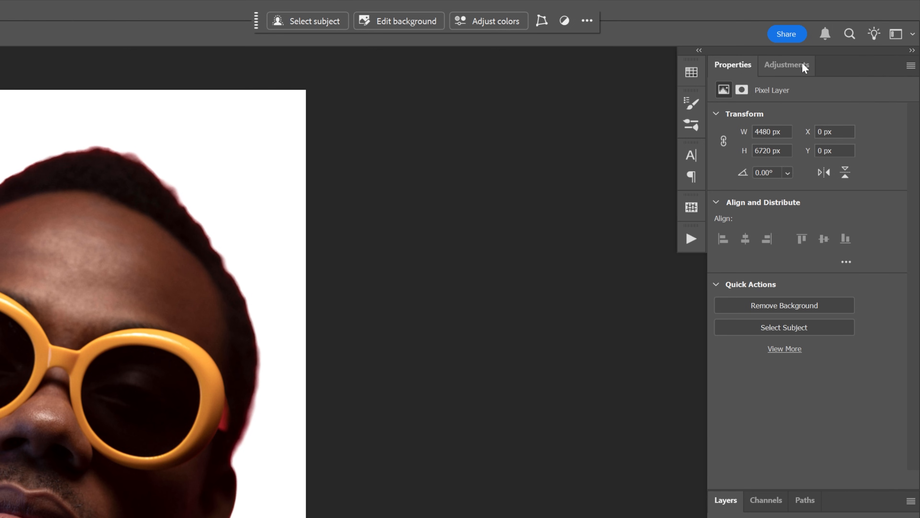
Step: Add a Threshold adjustment layer for a stark black-and-white portrait
click(787, 65)
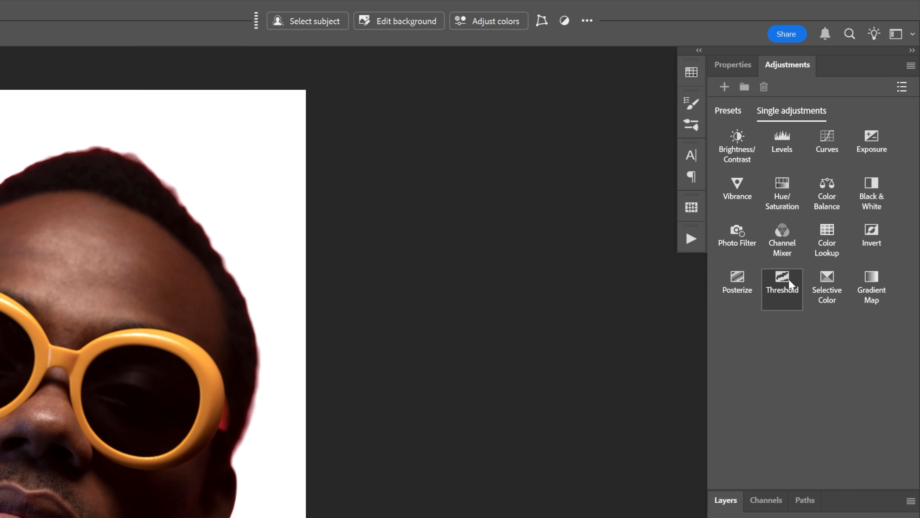
click(782, 285)
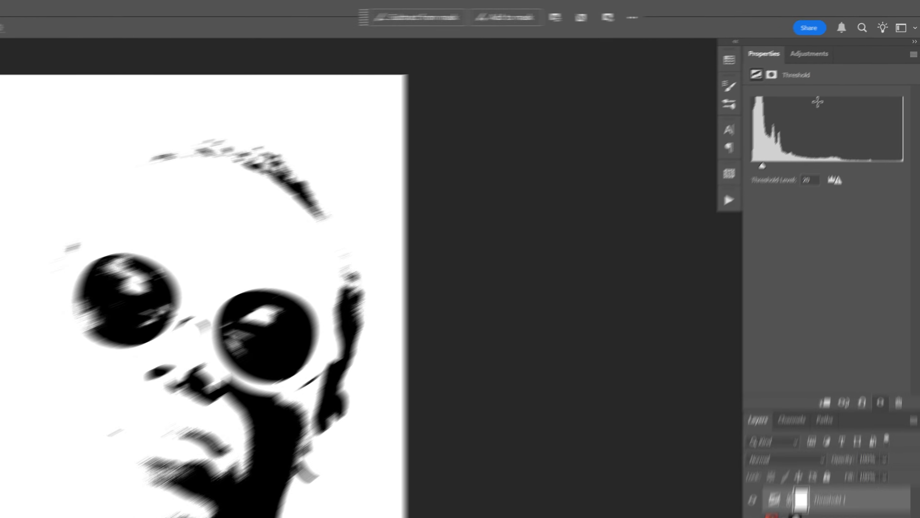
Step: Add a Curves adjustment layer below Threshold 1 to recover facial detail
click(787, 66)
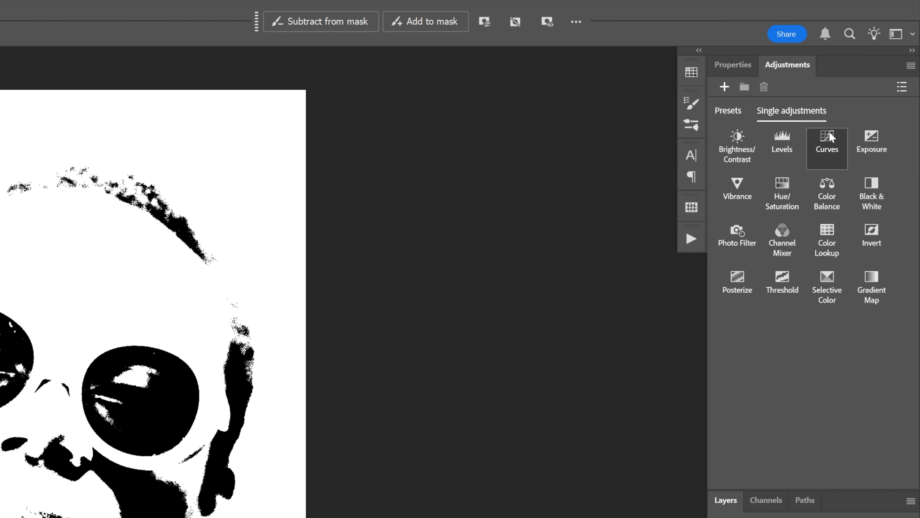
click(827, 145)
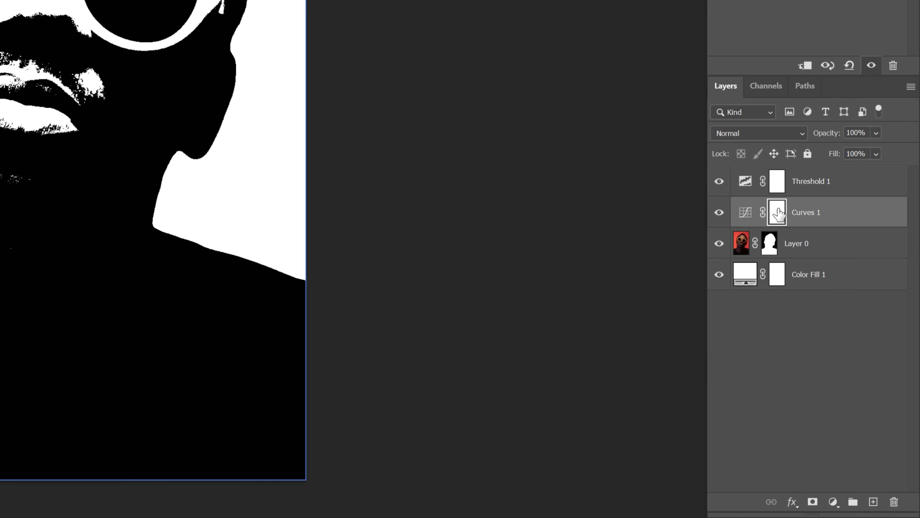
mouse_move(781, 217)
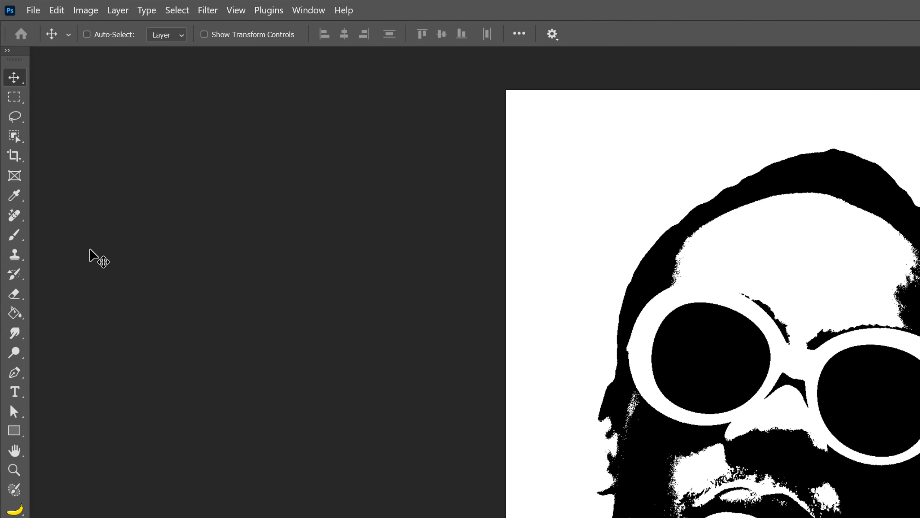
Step: Paint black on the Curves 1 mask to restore white detail around lips and chin
scroll(down, 3)
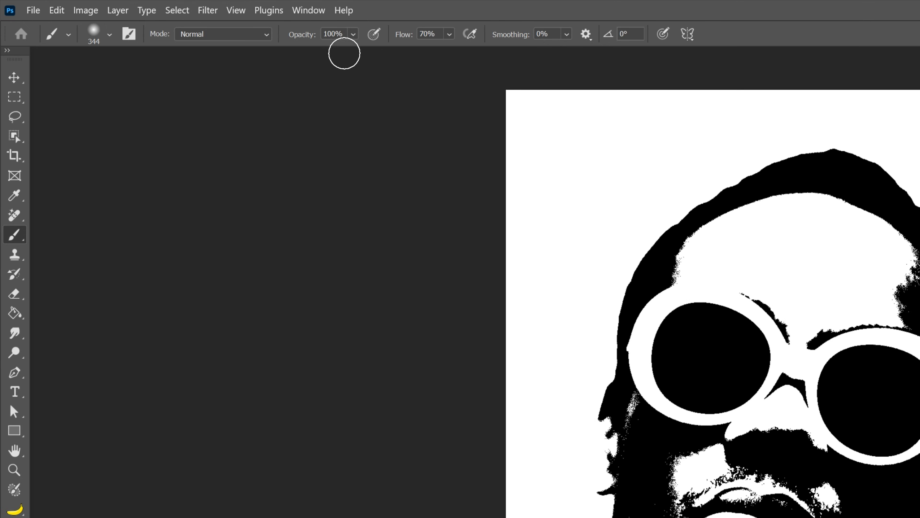
drag(353, 53, 315, 53)
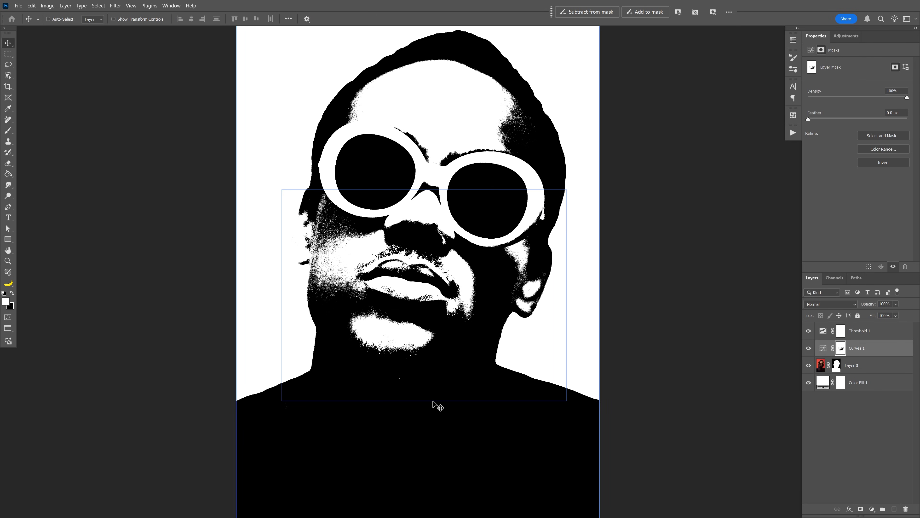
Step: Refine the Layer 0 cutout mask with the Brush along the neck edge
click(852, 365)
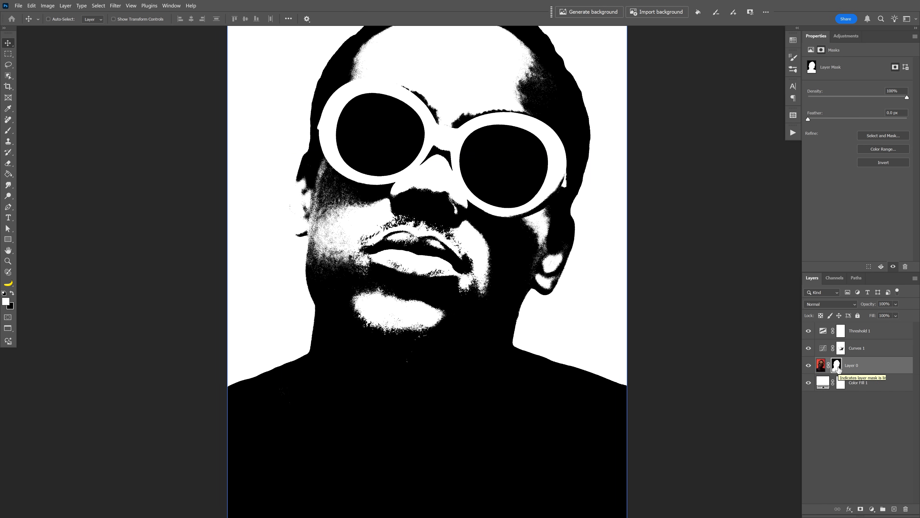
click(8, 129)
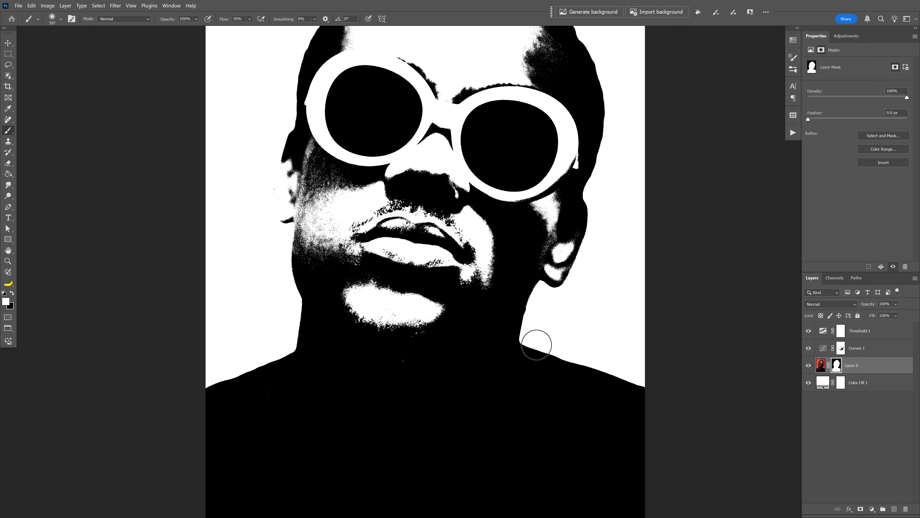
click(29, 18)
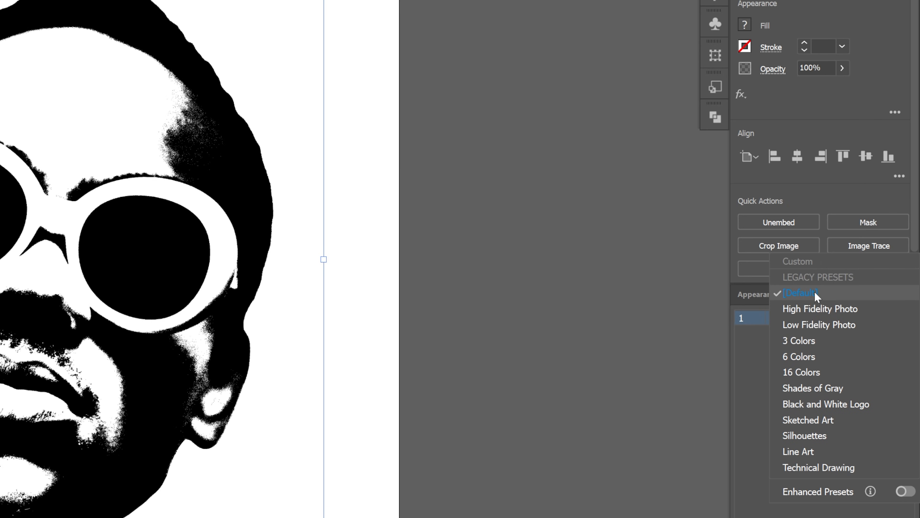
Step: Image Trace the portrait with Ignore Color white and expand it into vector paths
click(800, 293)
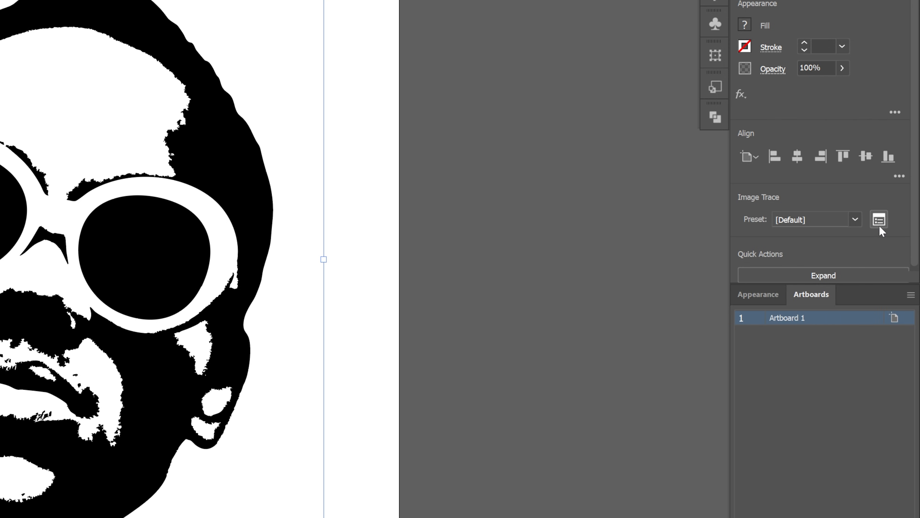
click(879, 219)
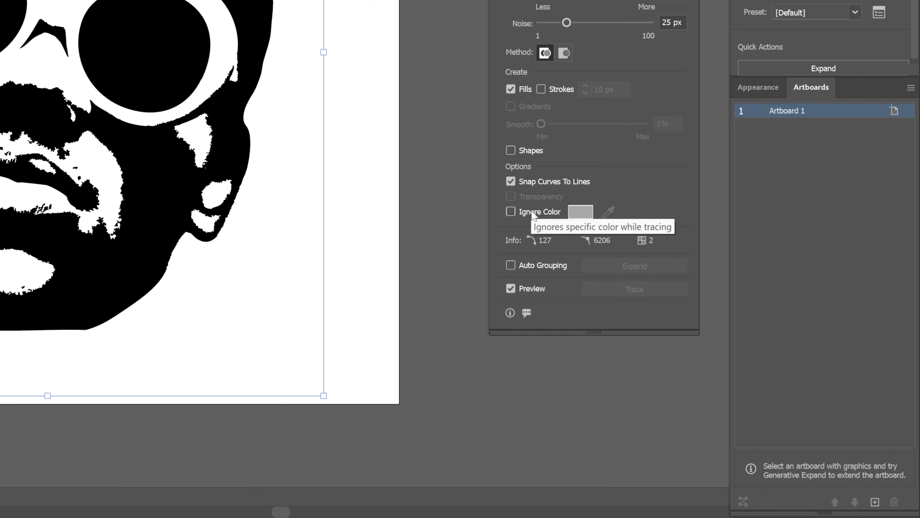
click(511, 212)
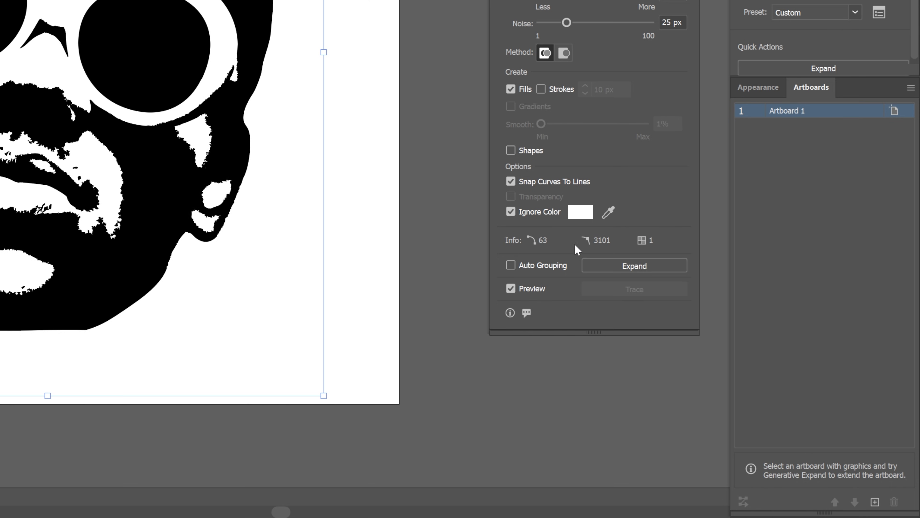
click(633, 265)
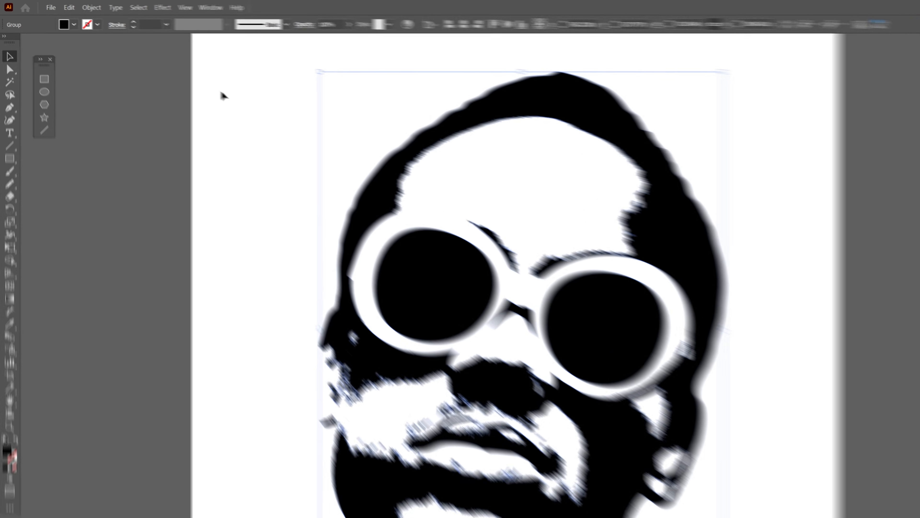
Step: Apply Object > Path > Simplify to the traced stencil group
click(91, 7)
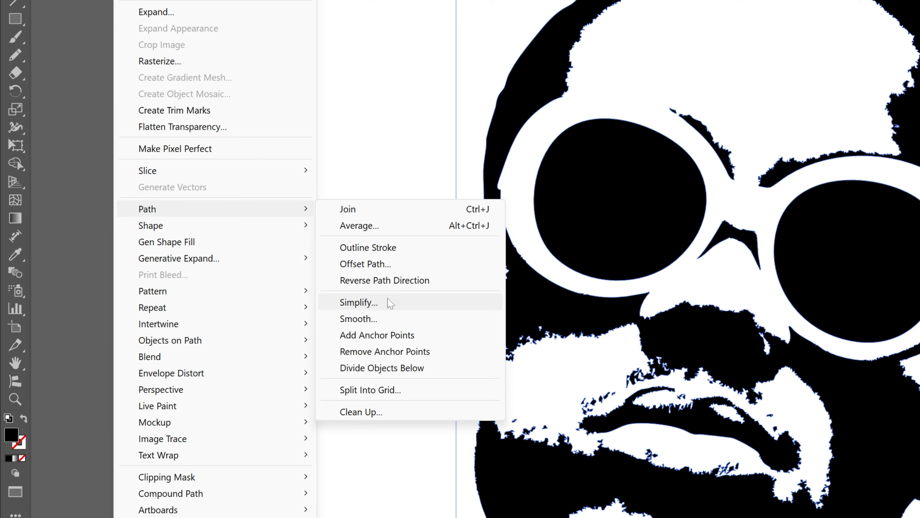
click(359, 303)
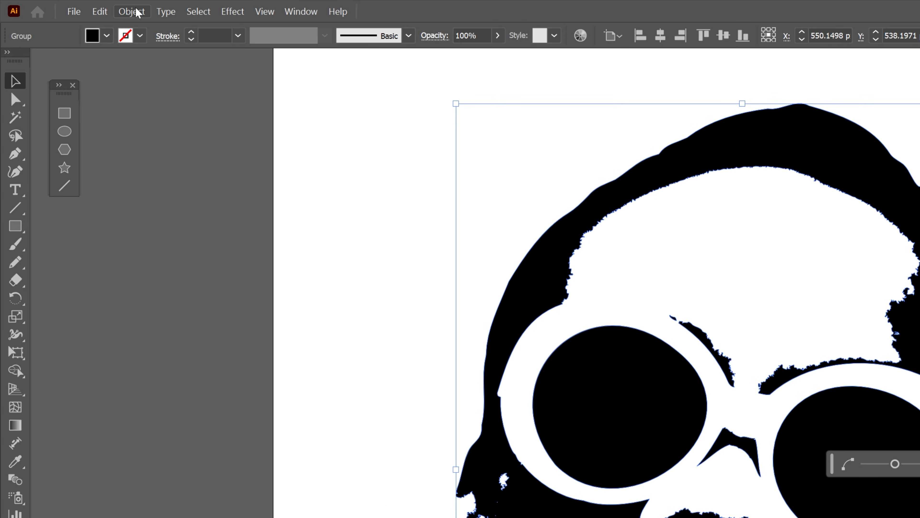
Step: Apply Object > Path > Smooth to round off the face outlines
click(131, 11)
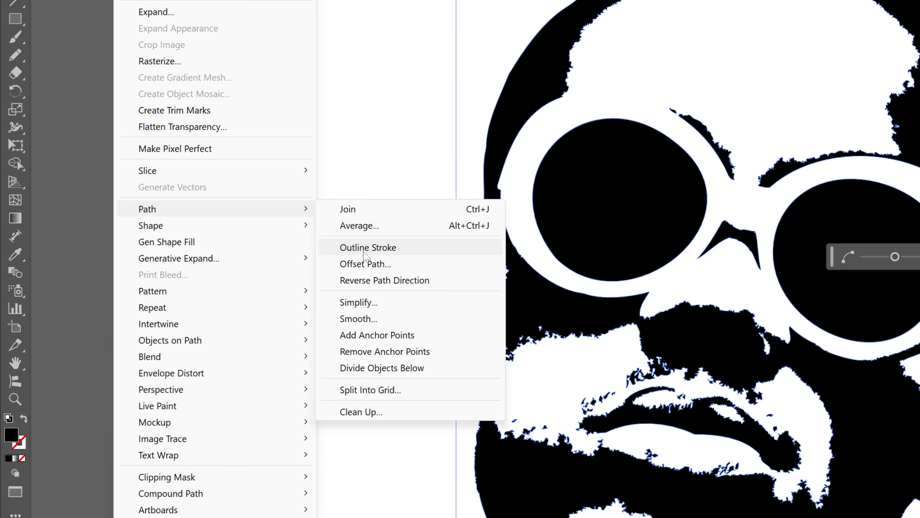
mouse_move(394, 326)
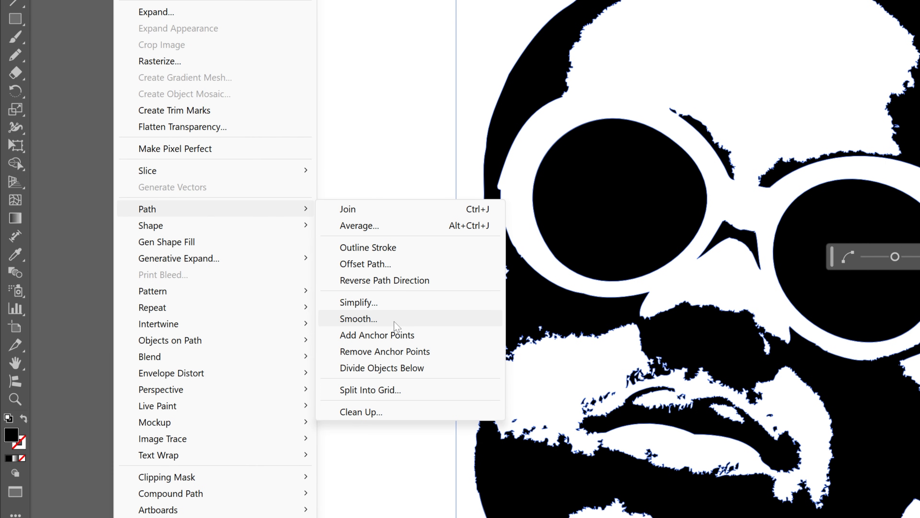
mouse_move(389, 326)
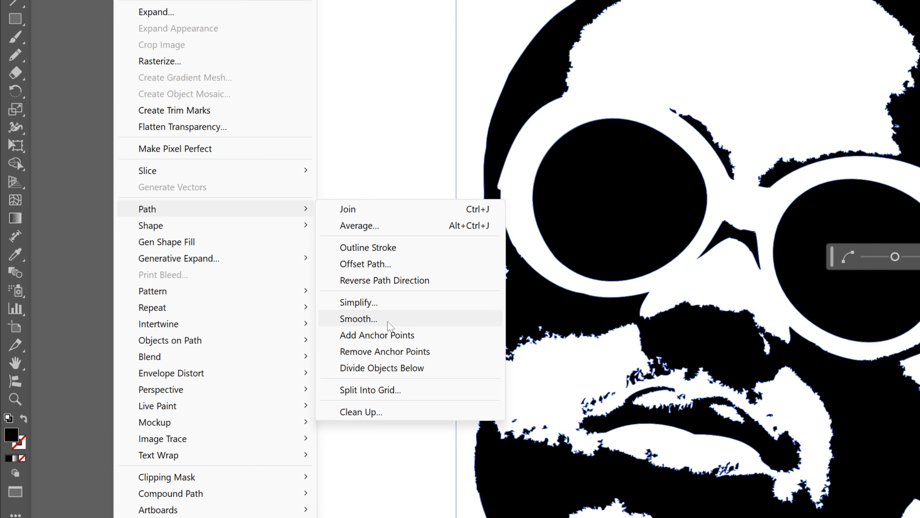
click(358, 318)
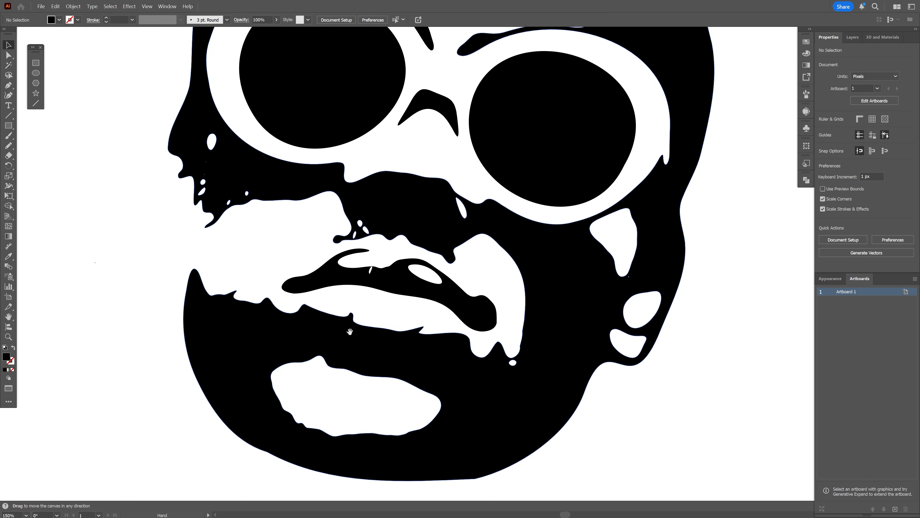
Step: Select the face compound path and set Pencil tool Fidelity to Accurate
click(350, 331)
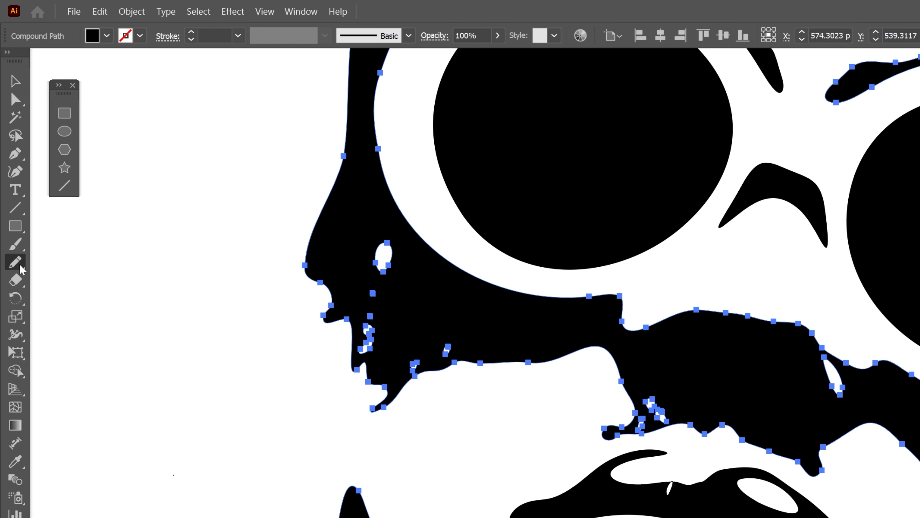
double_click(15, 261)
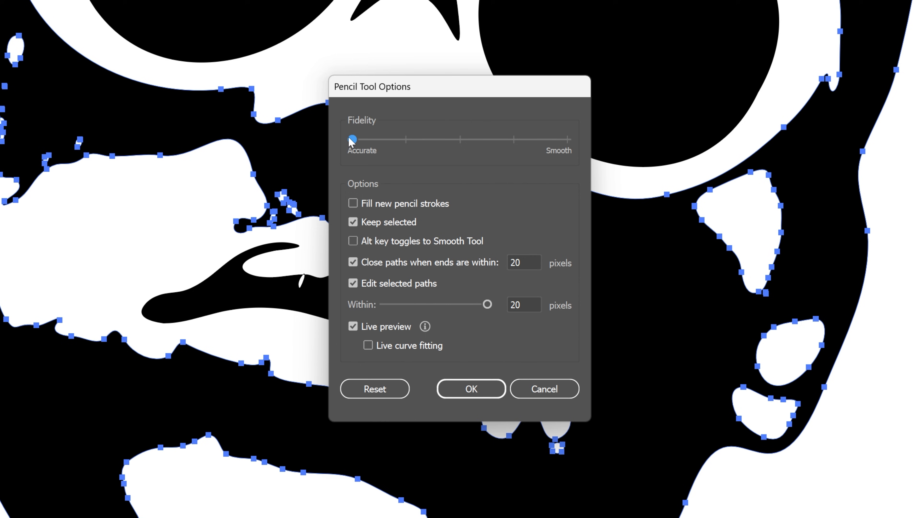
mouse_move(471, 389)
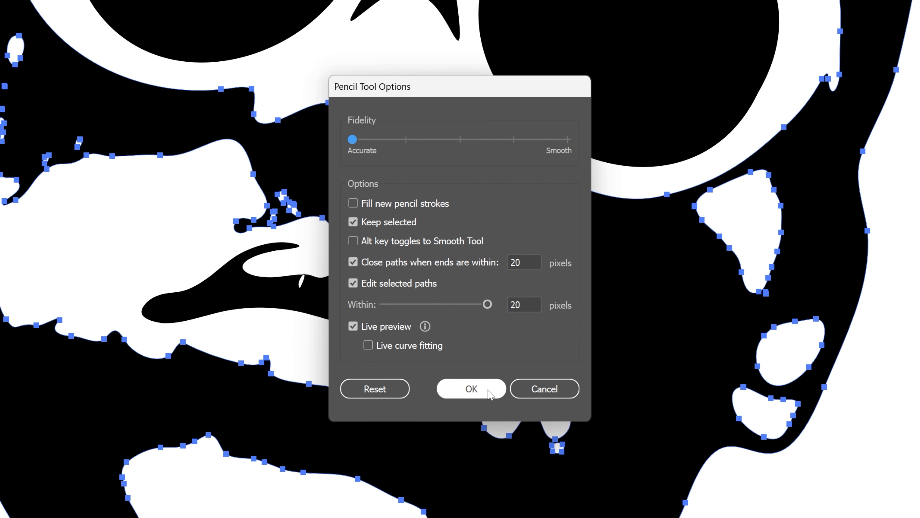
click(471, 389)
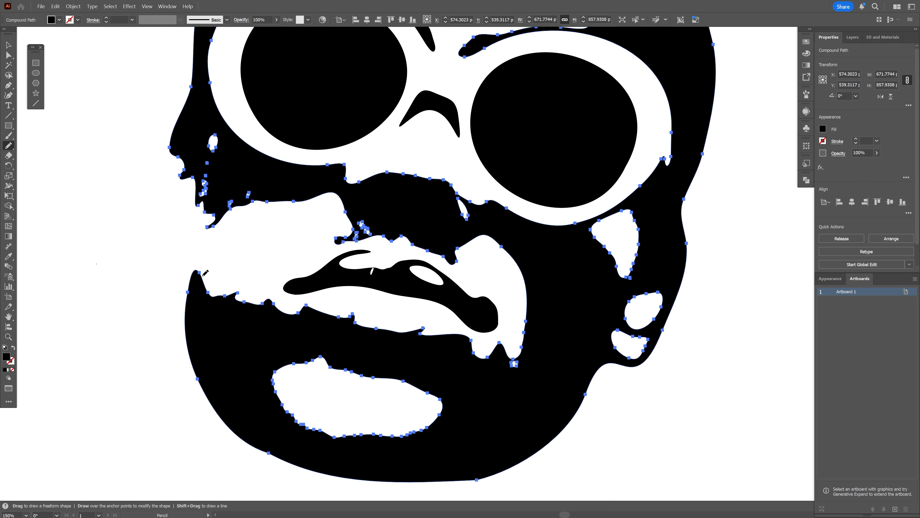
mouse_move(203, 272)
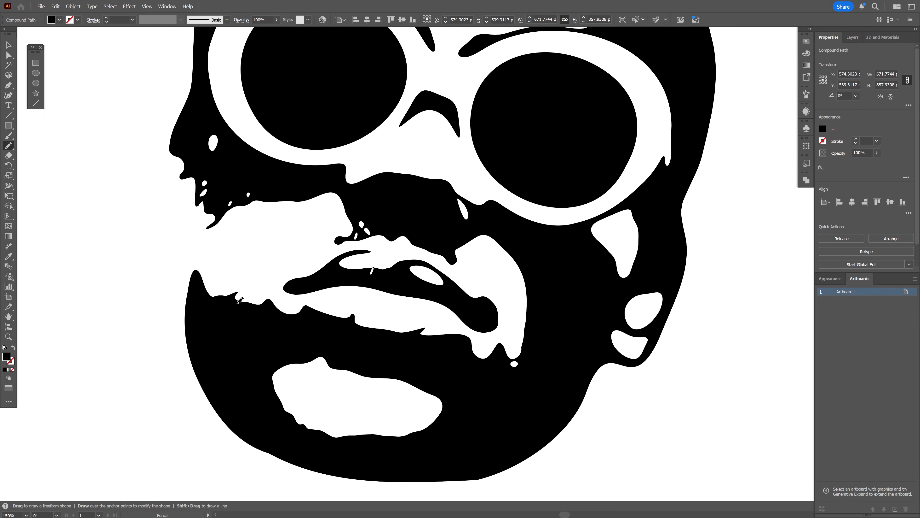
mouse_move(364, 323)
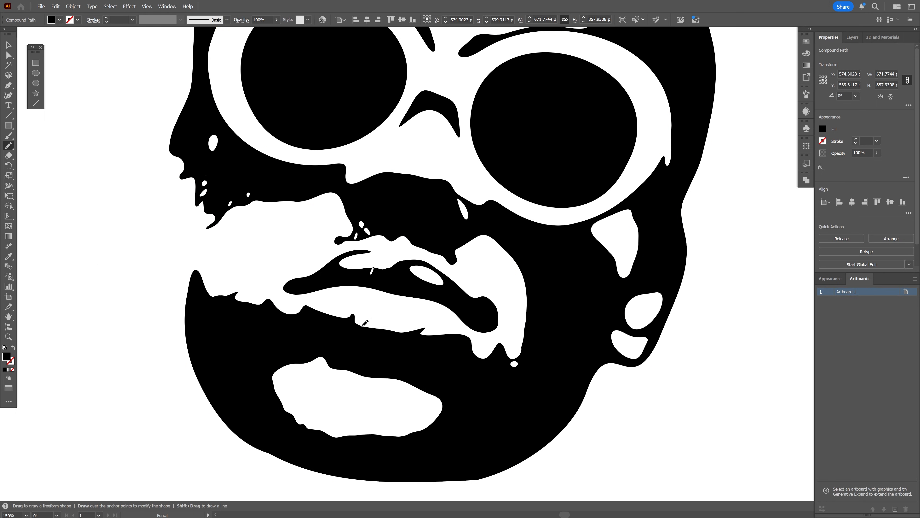
mouse_move(487, 354)
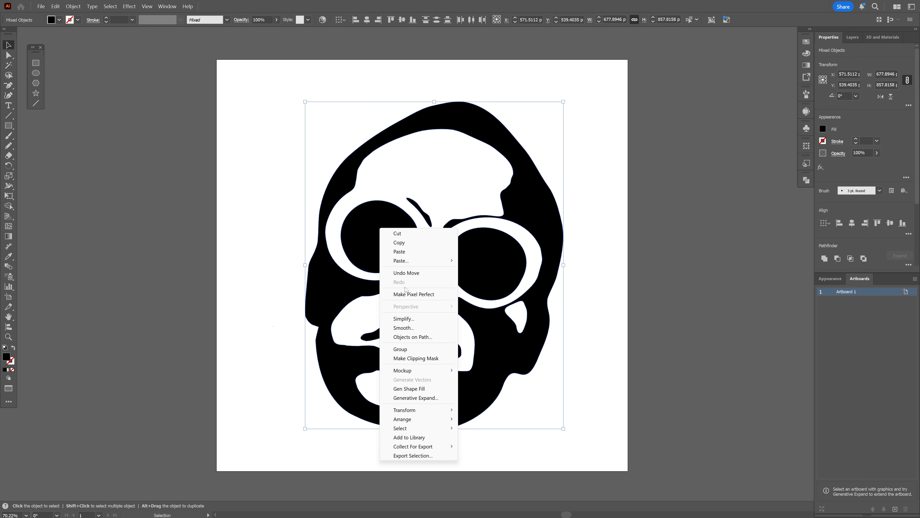
Step: Group all the stencil objects into a single group
click(401, 349)
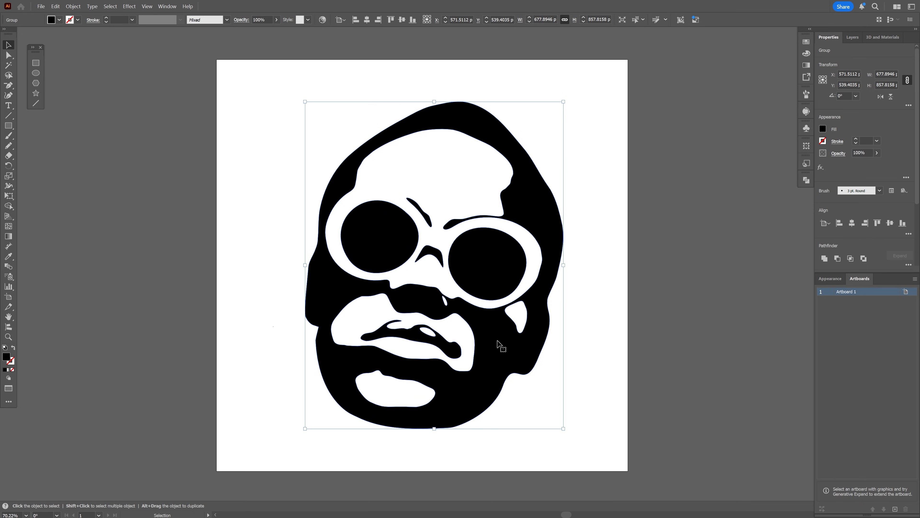